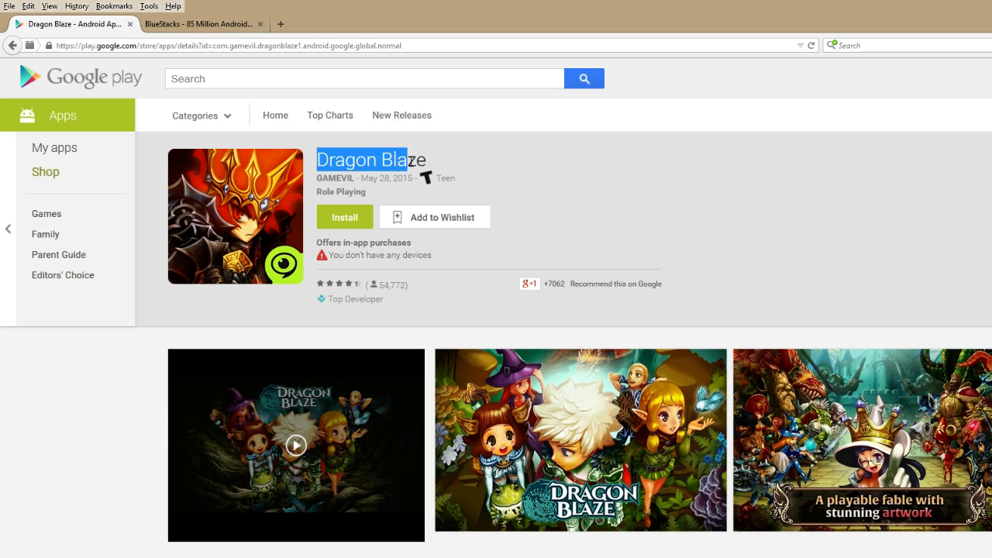
Step: Start the BlueStacks App Player download from the BlueStacks website's Download button
click(308, 150)
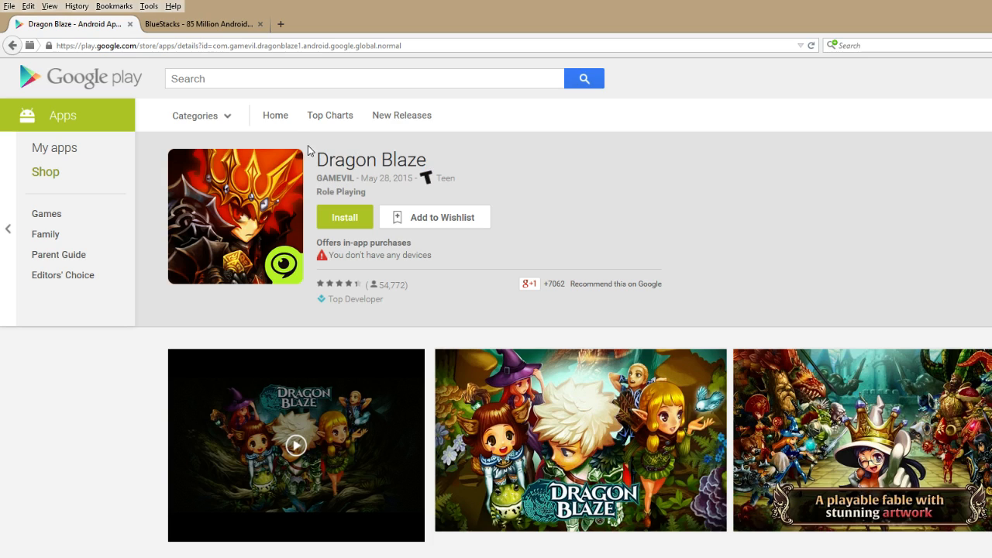
mouse_move(282, 158)
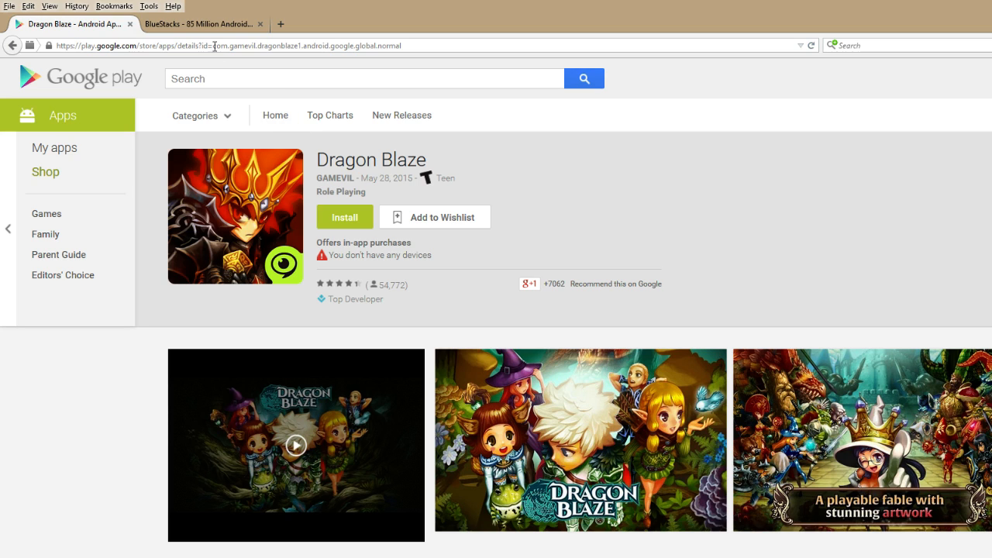
click(204, 23)
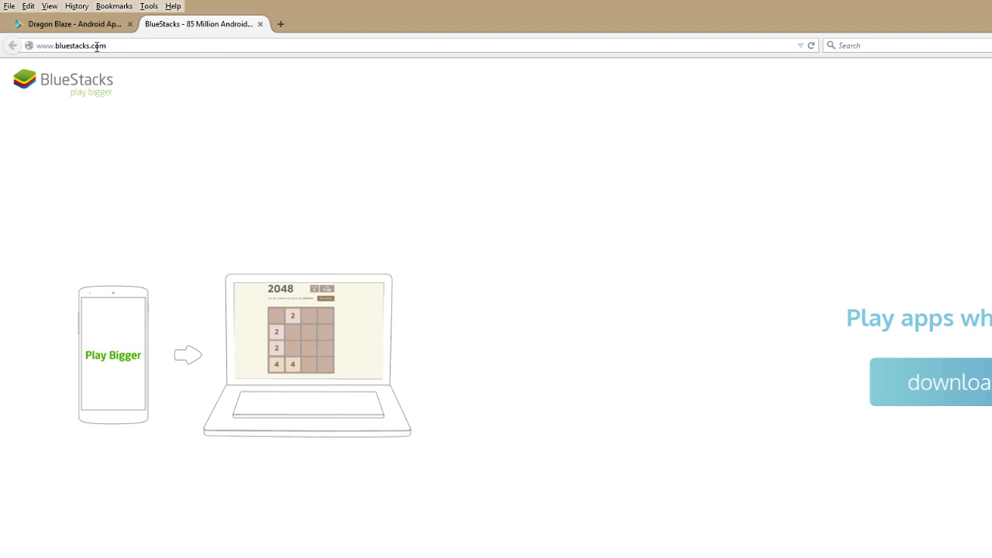
click(93, 45)
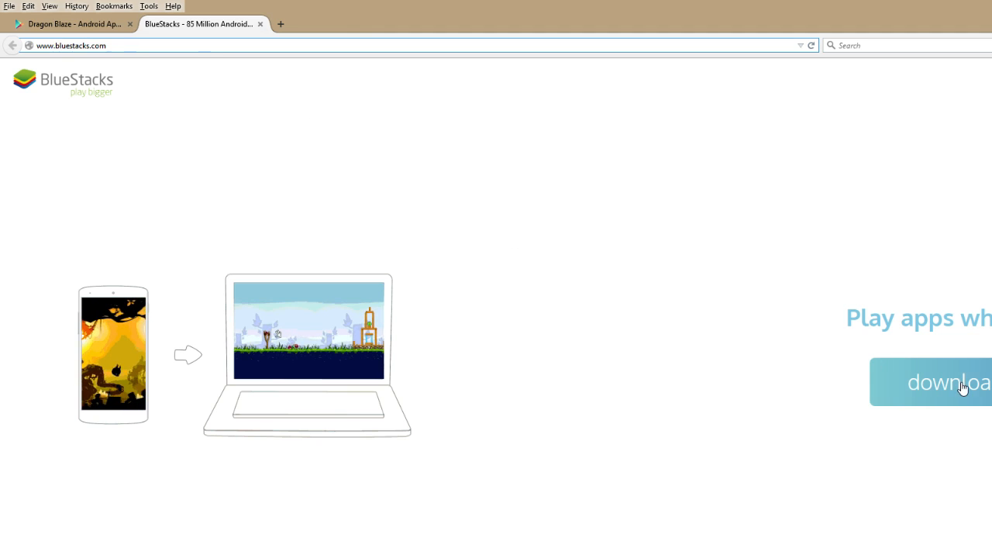
click(948, 381)
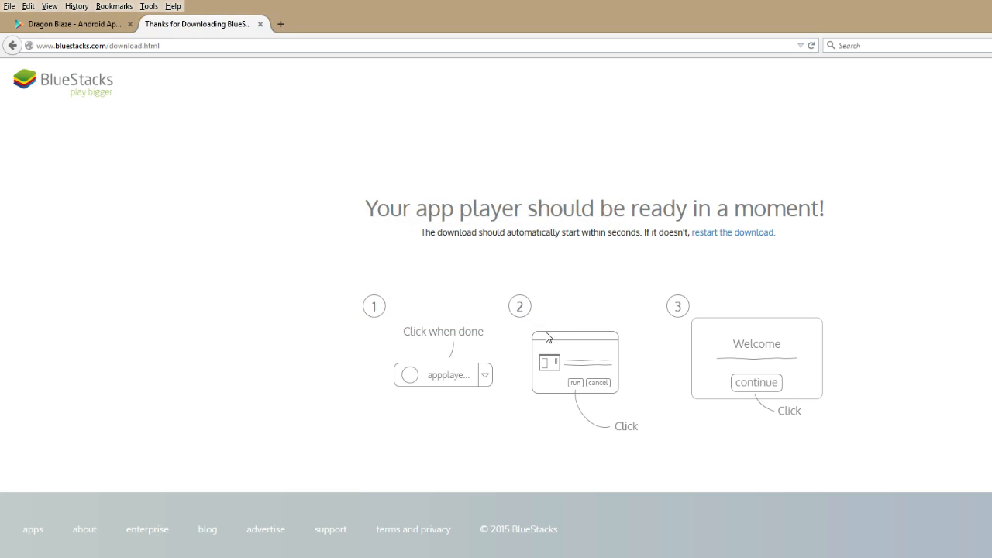
mouse_move(152, 6)
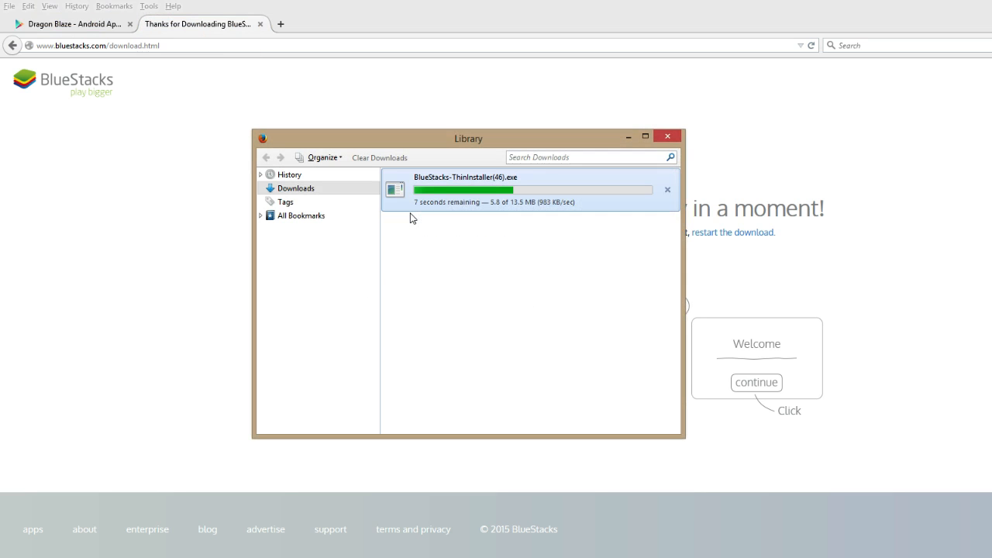
mouse_move(633, 192)
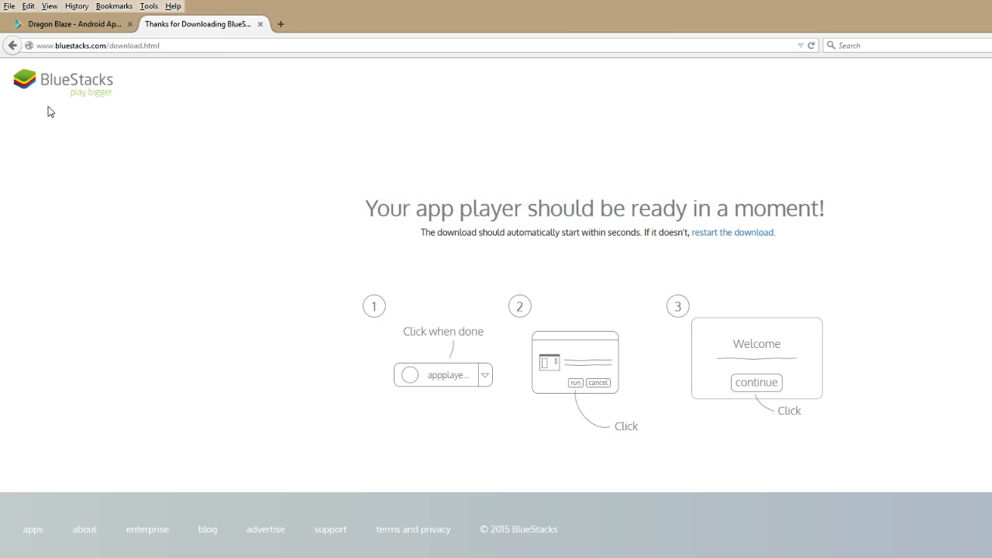
Step: Launch BlueStacks App Player and bring up its empty app search field
click(78, 25)
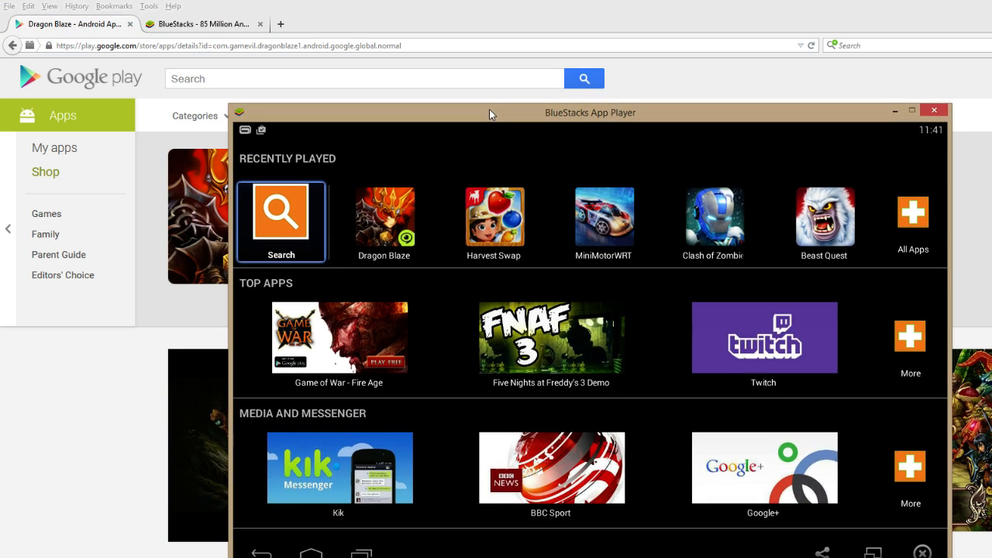
mouse_move(311, 549)
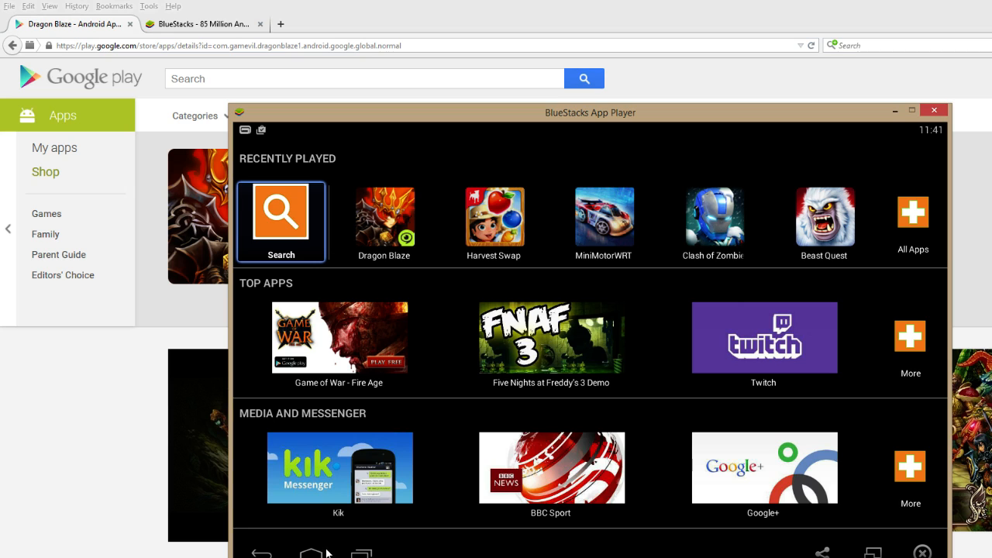
mouse_move(412, 145)
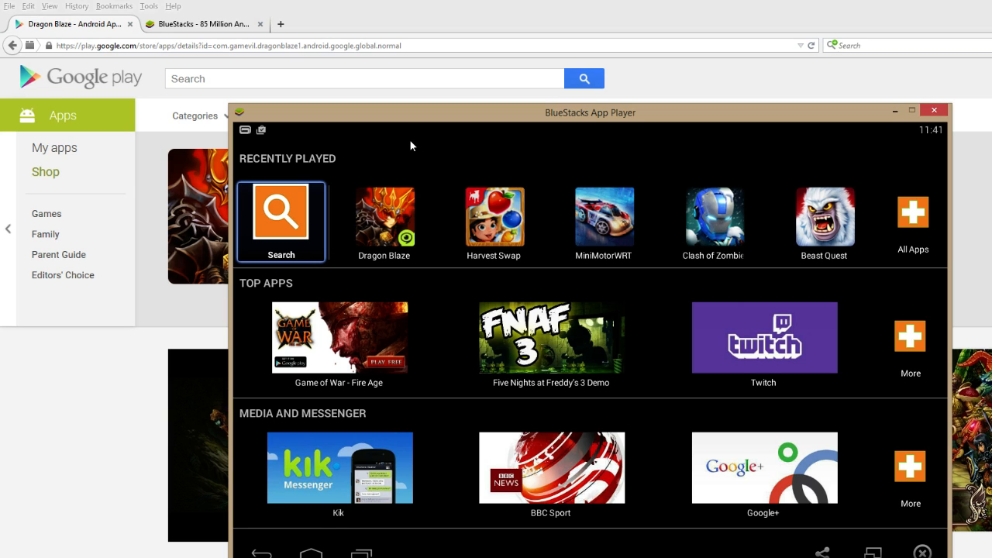
mouse_move(407, 142)
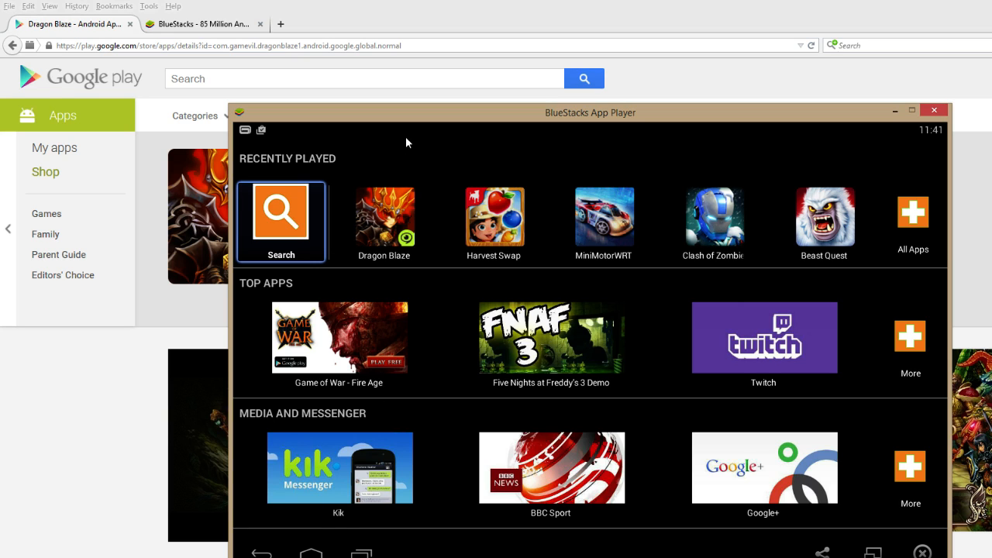
mouse_move(291, 217)
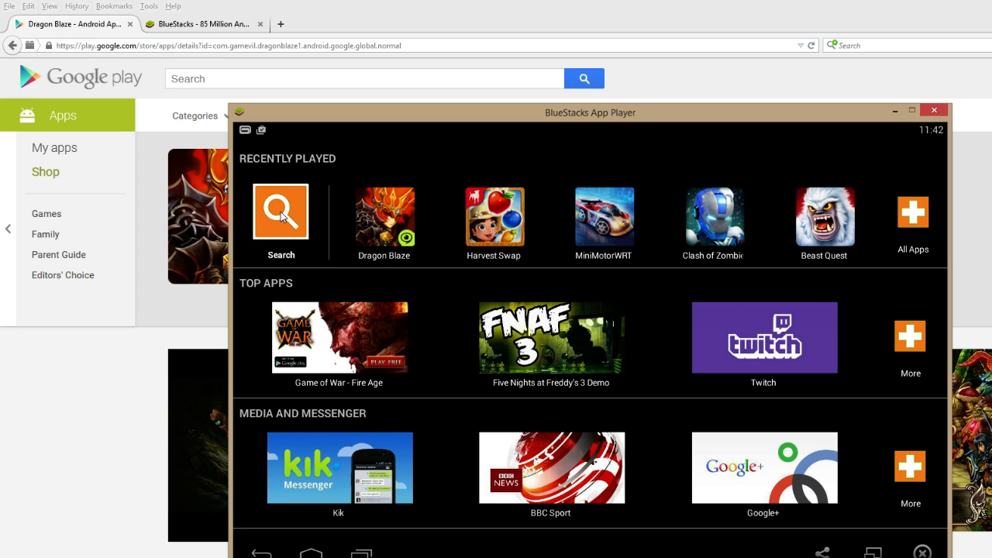
click(282, 211)
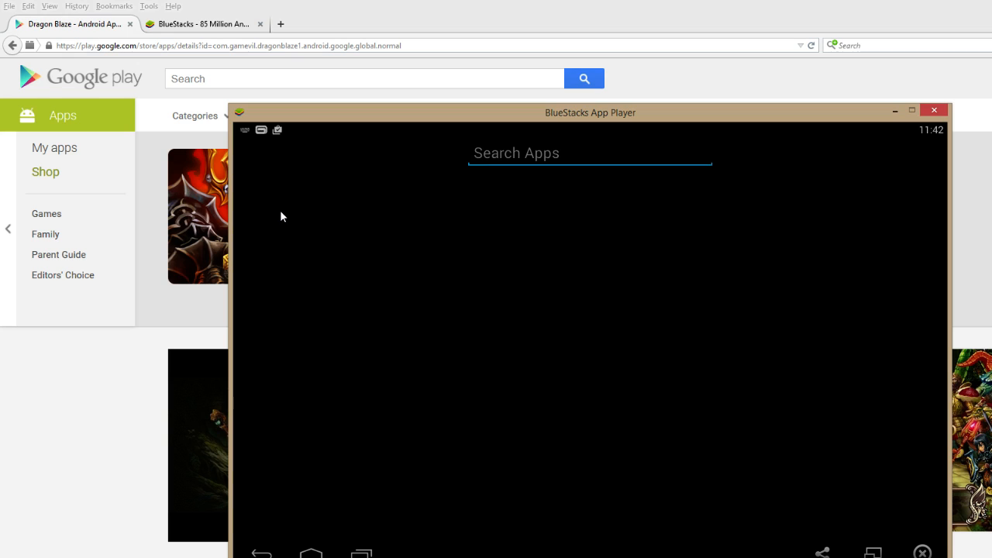
mouse_move(307, 212)
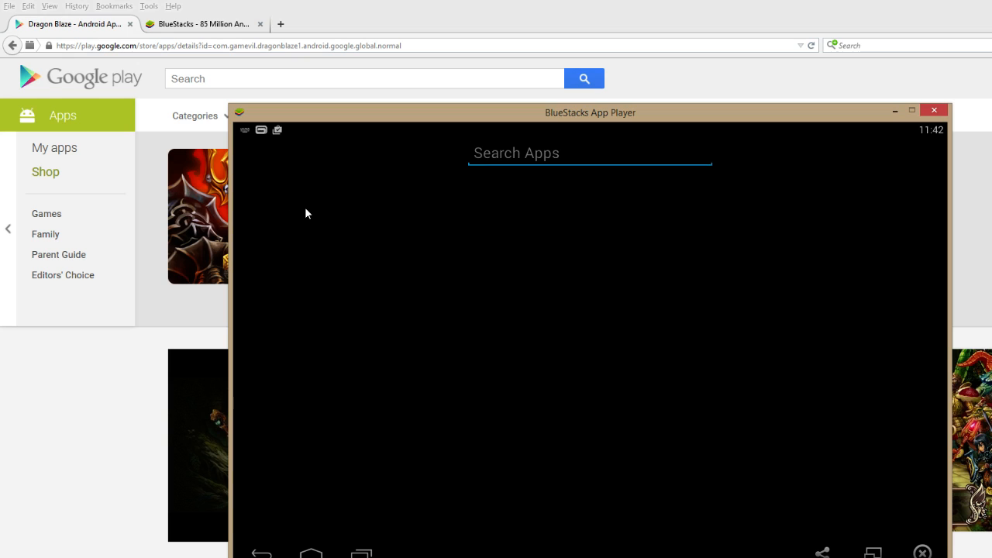
Step: Search the Play Store for 'dragon blaze' to list Dragon Blaze by GAMEVIL first
text(dragon bl)
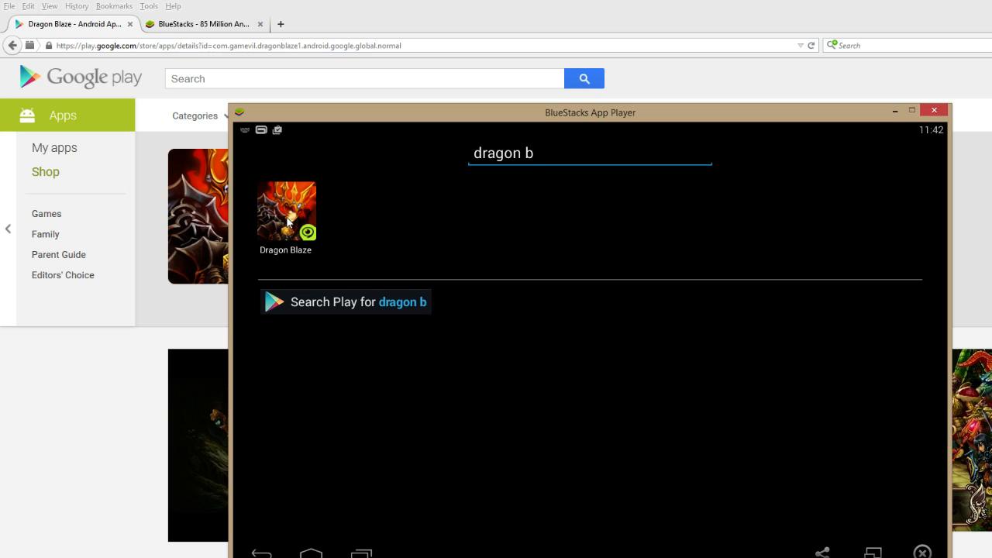
text(laze)
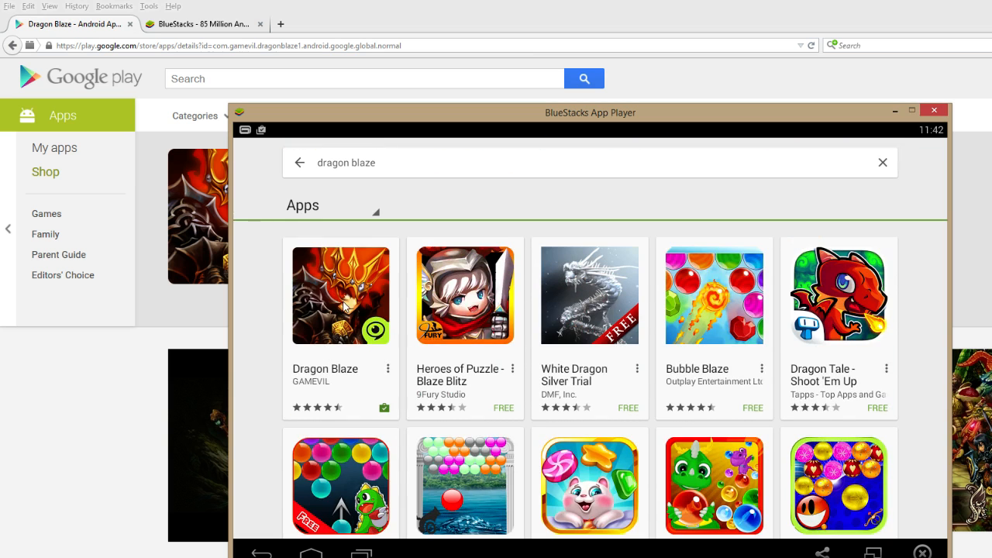
Step: Install Dragon Blaze from its result and launch it from Recently Played
click(340, 294)
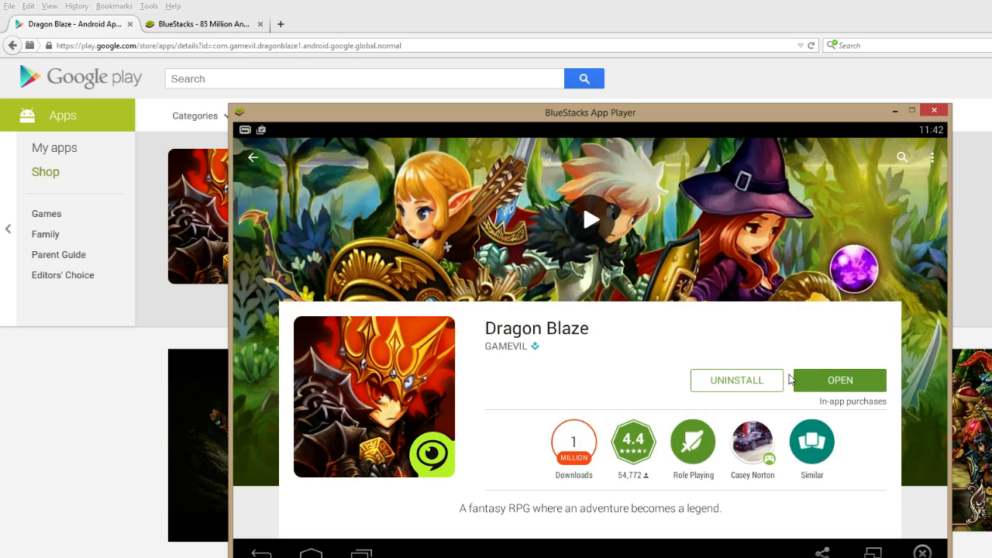
mouse_move(876, 385)
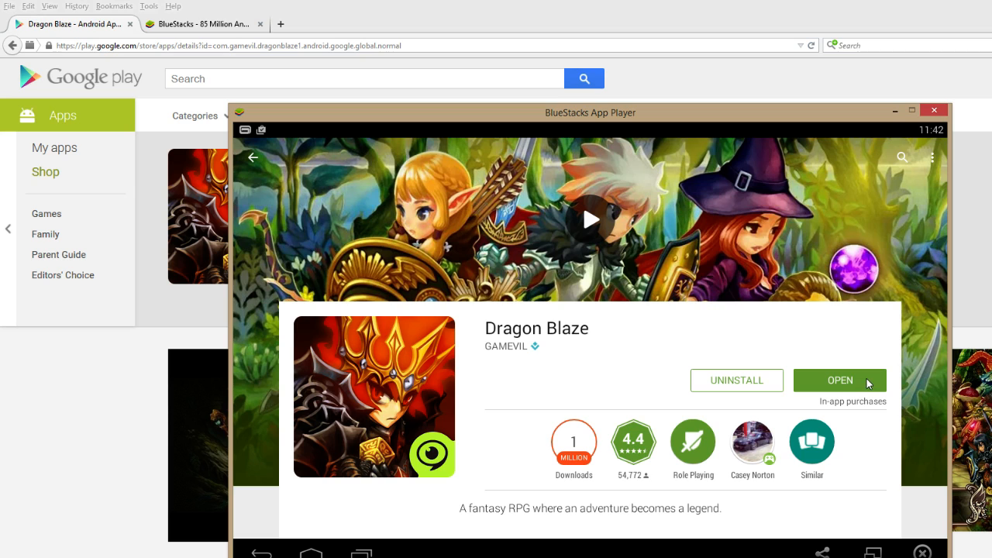
mouse_move(819, 378)
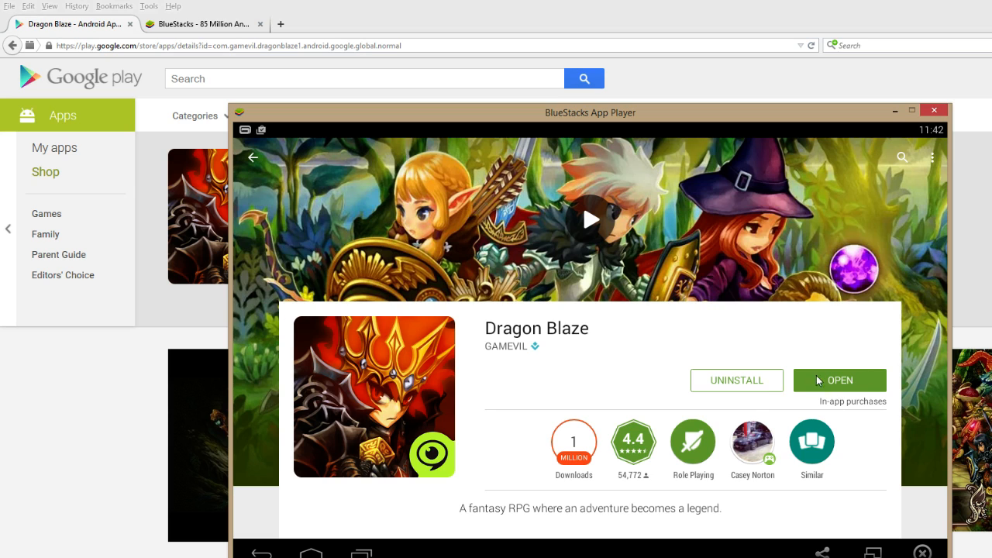
mouse_move(915, 384)
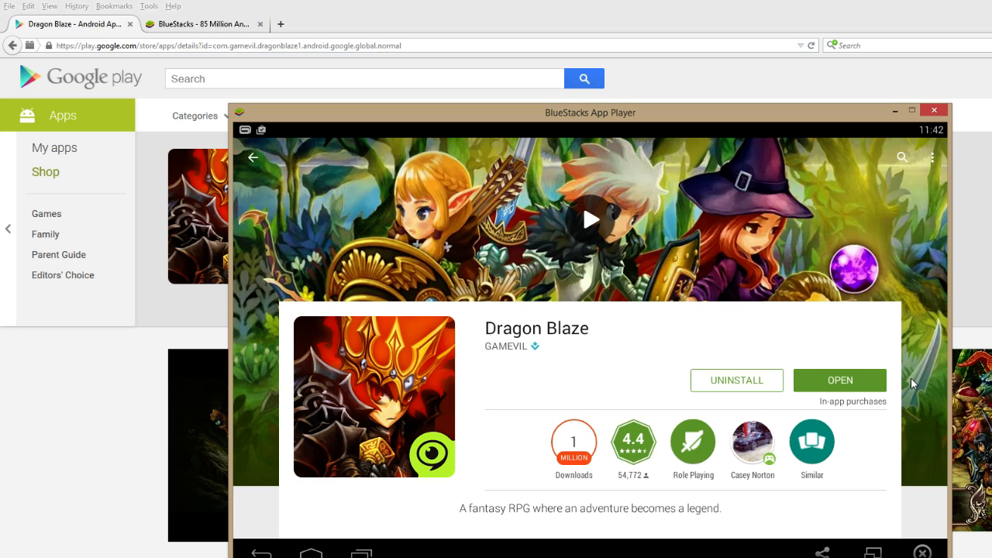
mouse_move(775, 376)
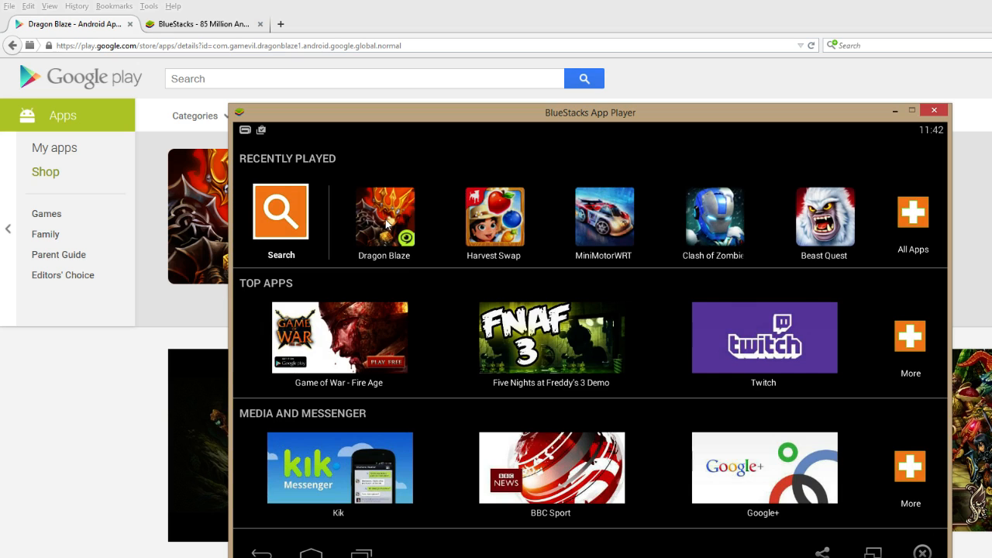
click(384, 217)
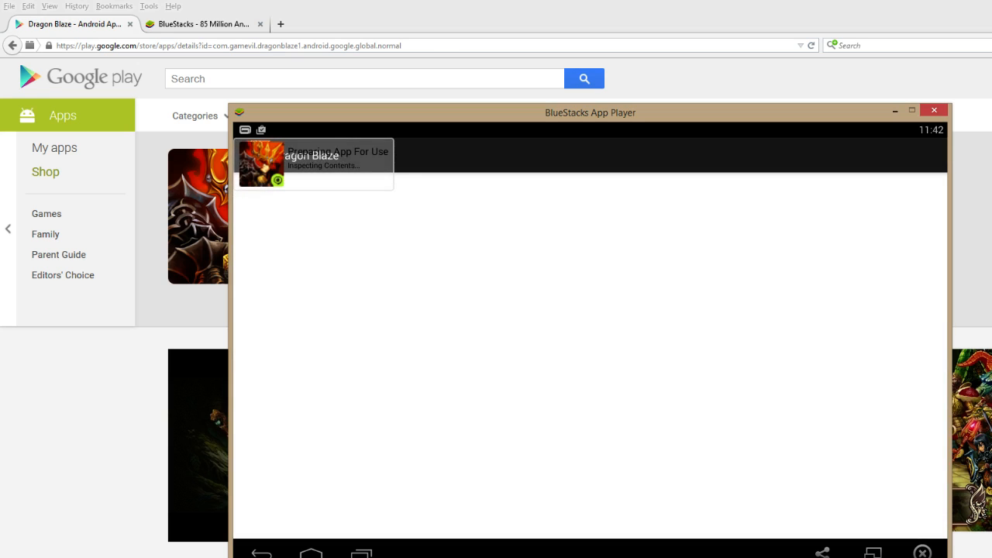